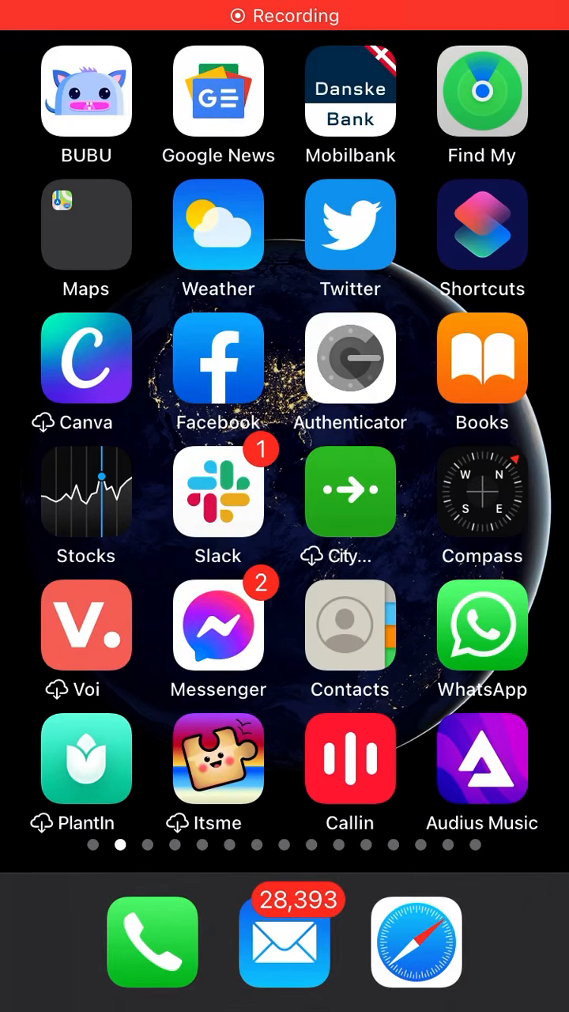
- Launch Facebook and pull the news feed to refresh, leaving it stuck on the loading spinner
{"action": "left_click", "coordinate": [218, 357]}
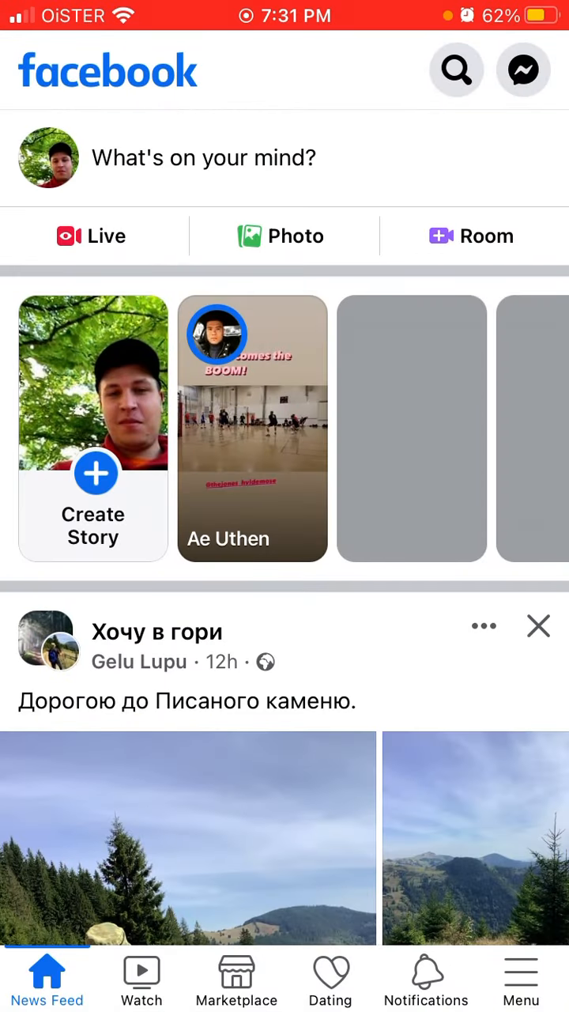
{"action": "scroll", "scroll_direction": "down", "scroll_amount": 3}
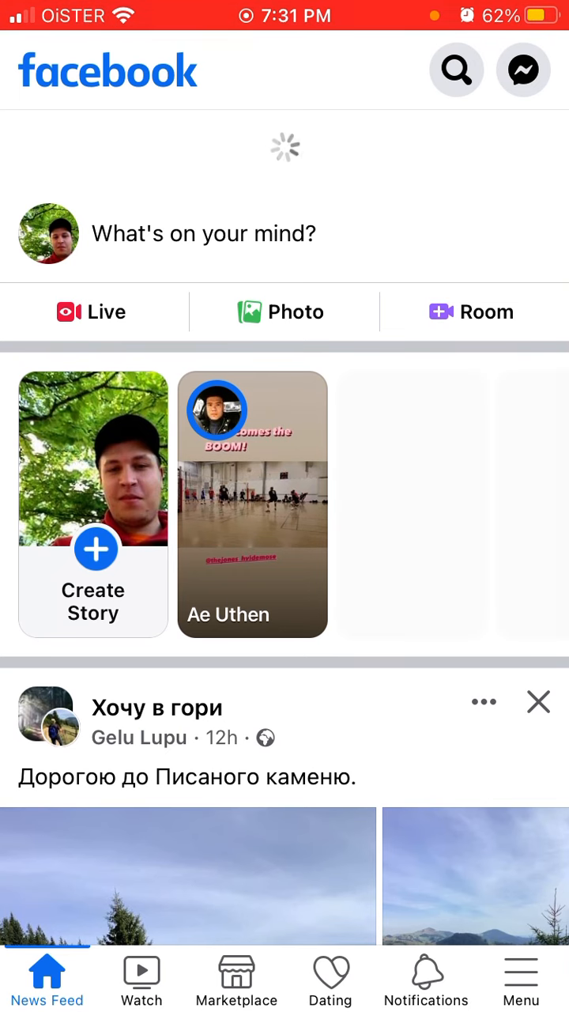
{"action": "scroll", "scroll_direction": "down", "scroll_amount": 3}
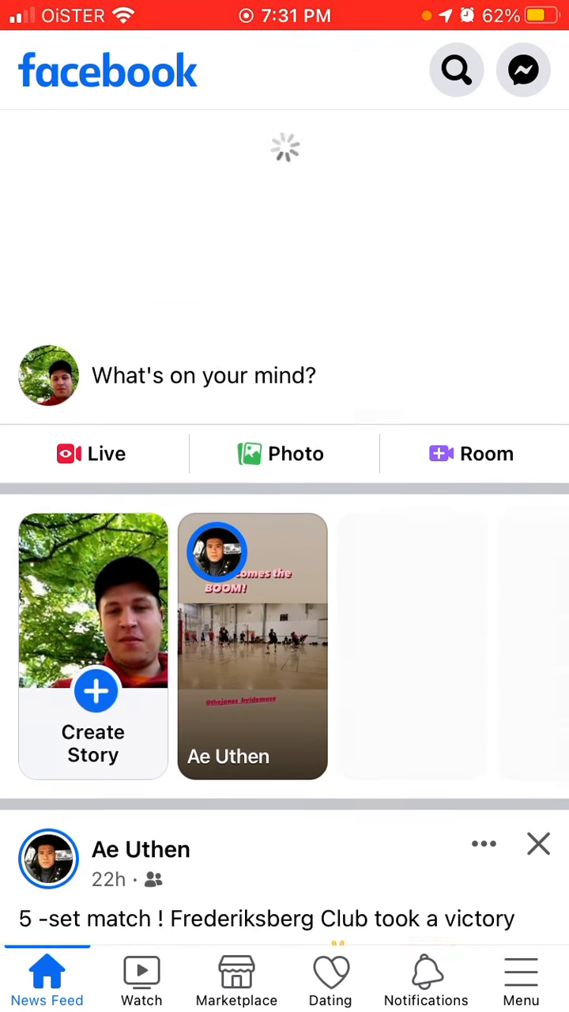
{"action": "scroll", "scroll_direction": "up", "scroll_amount": 3}
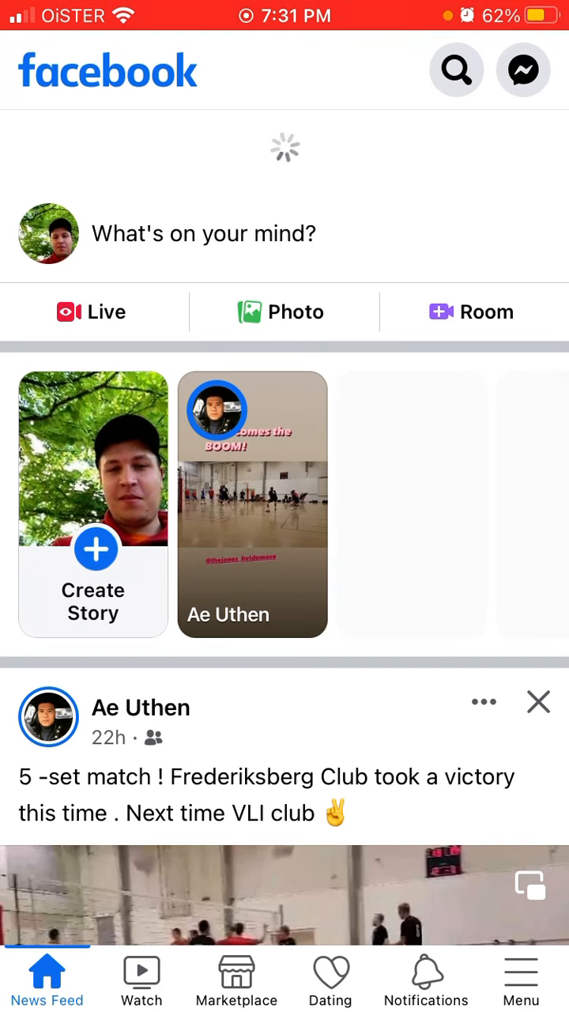
- Leave the stuck Facebook feed and return to the iOS home screen
{"action": "key", "text": "home"}
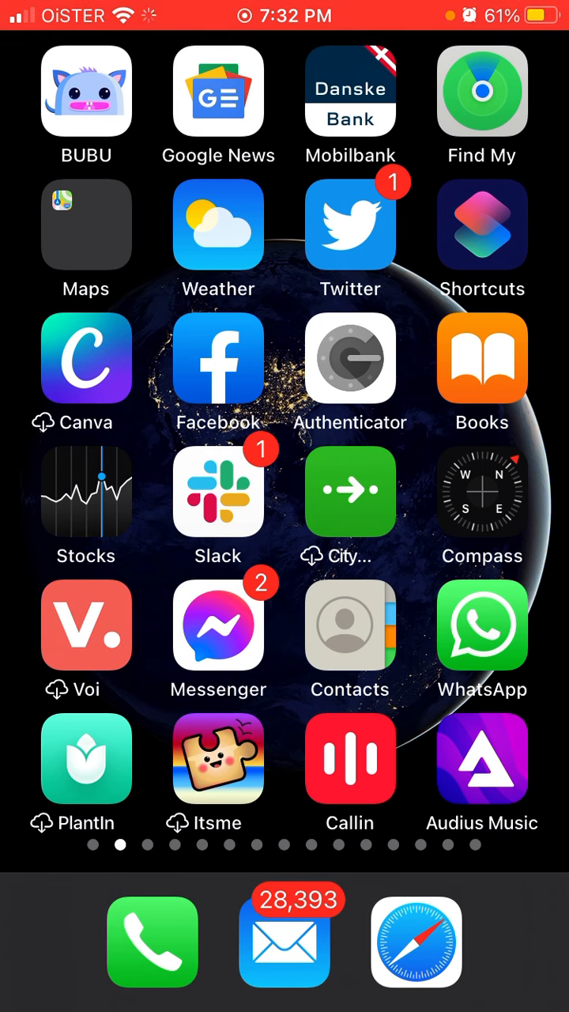
{"action": "left_click", "coordinate": [218, 358]}
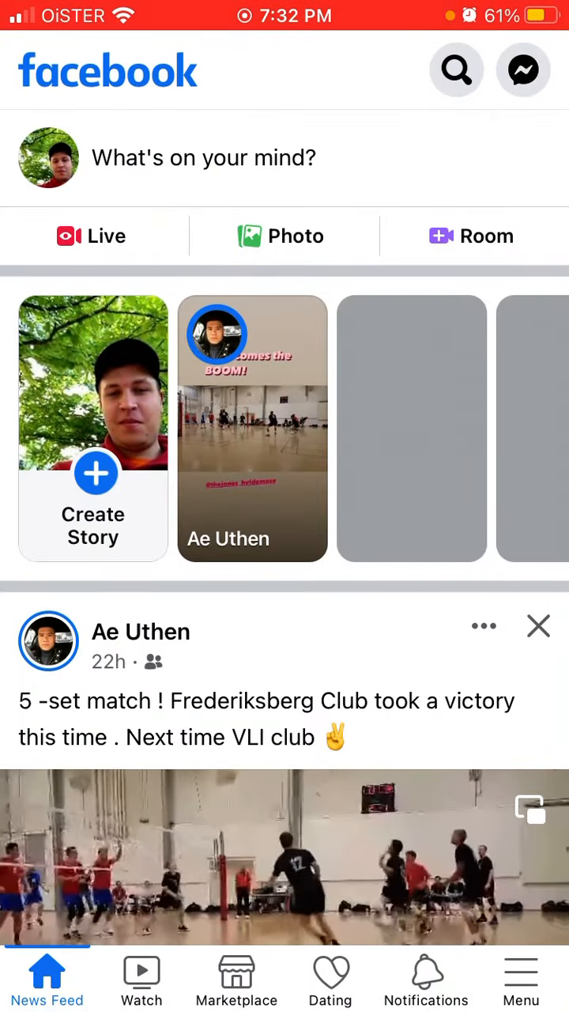
{"action": "scroll", "scroll_direction": "down", "scroll_amount": 3}
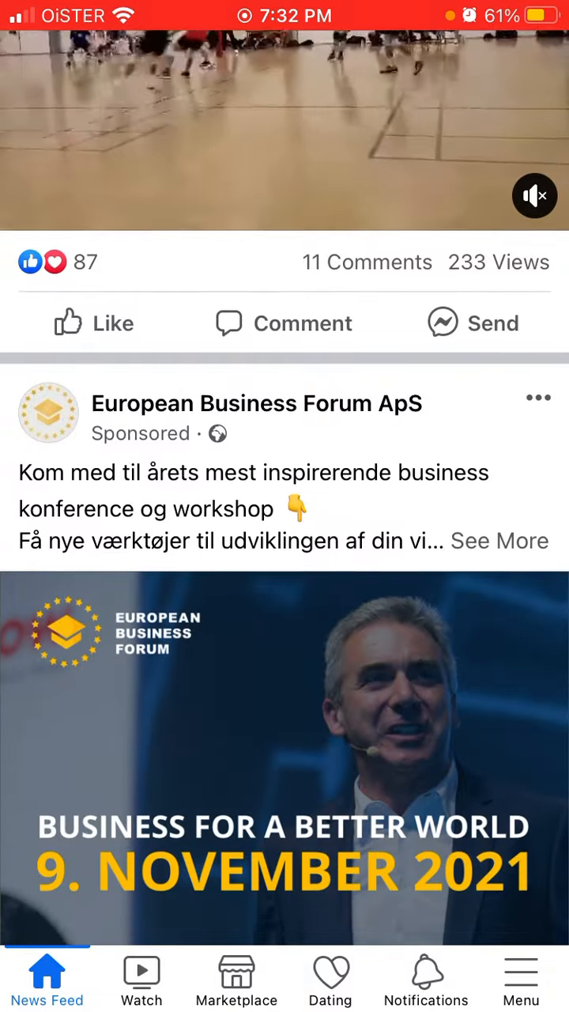
{"action": "scroll", "scroll_direction": "up", "scroll_amount": 3}
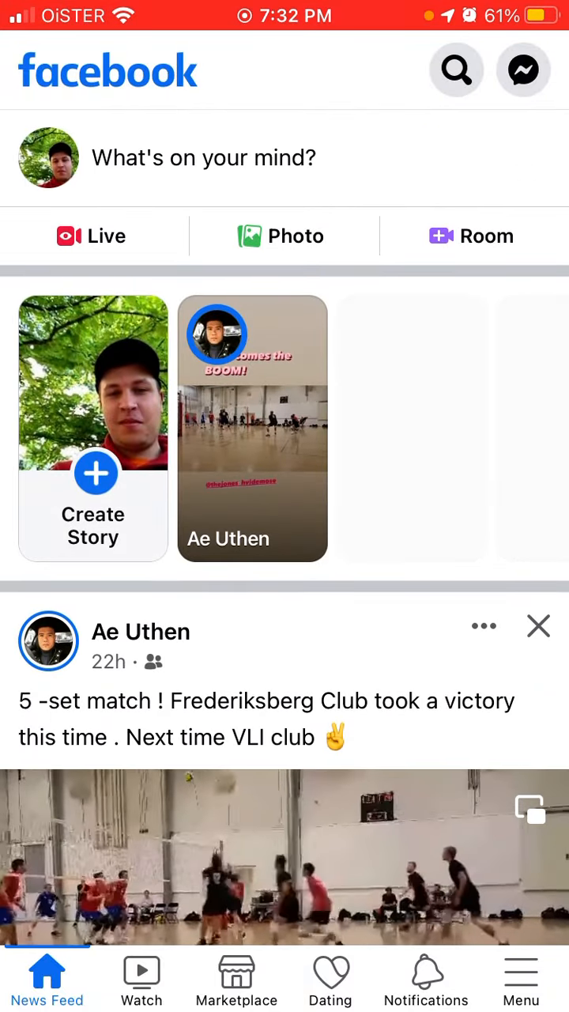
{"action": "key", "text": "home"}
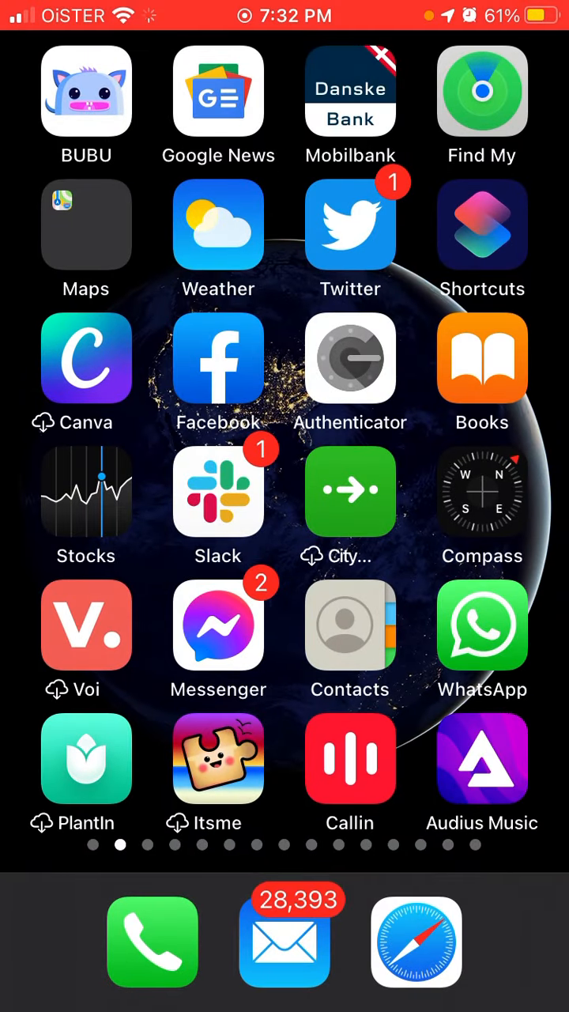